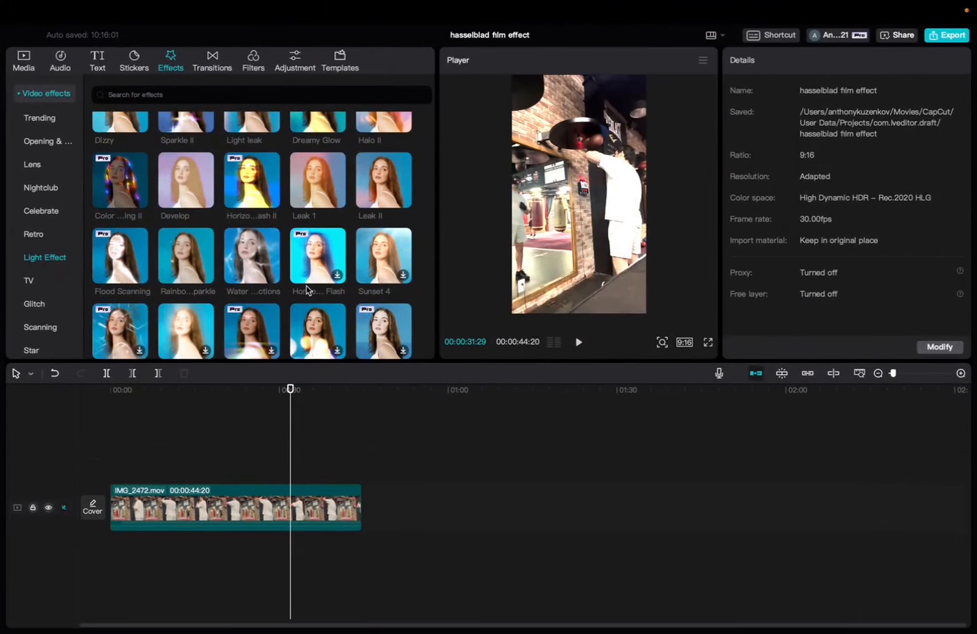
{"action": "mouse_move", "coordinate": [308, 264]}
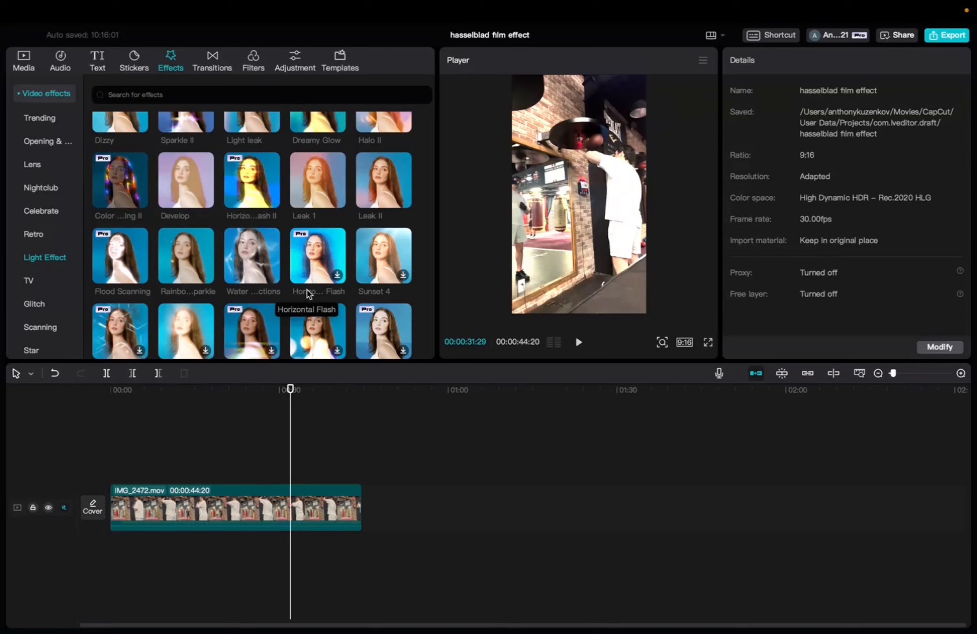
{"action": "mouse_move", "coordinate": [169, 53]}
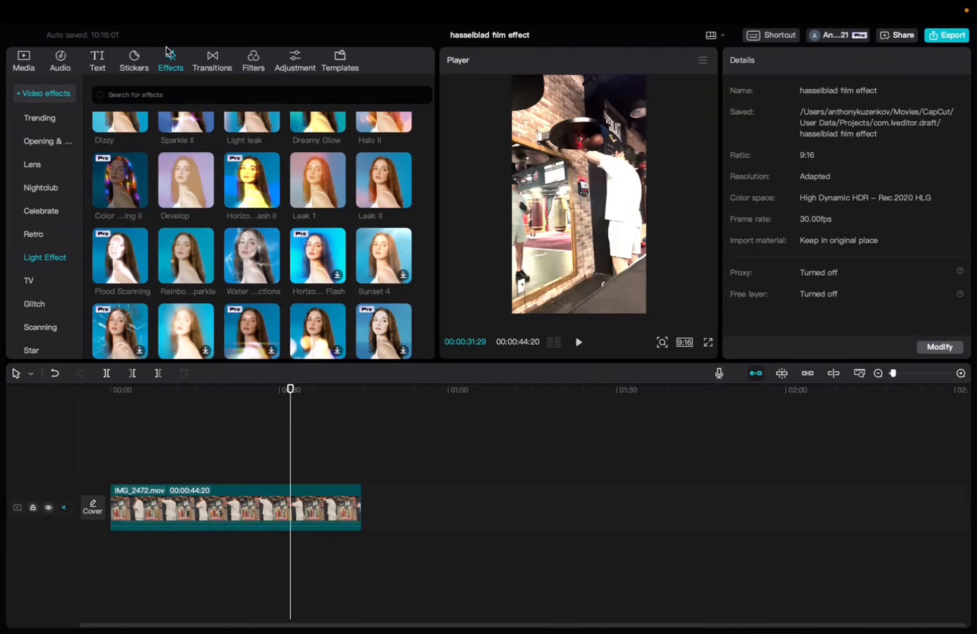
{"action": "mouse_move", "coordinate": [48, 250]}
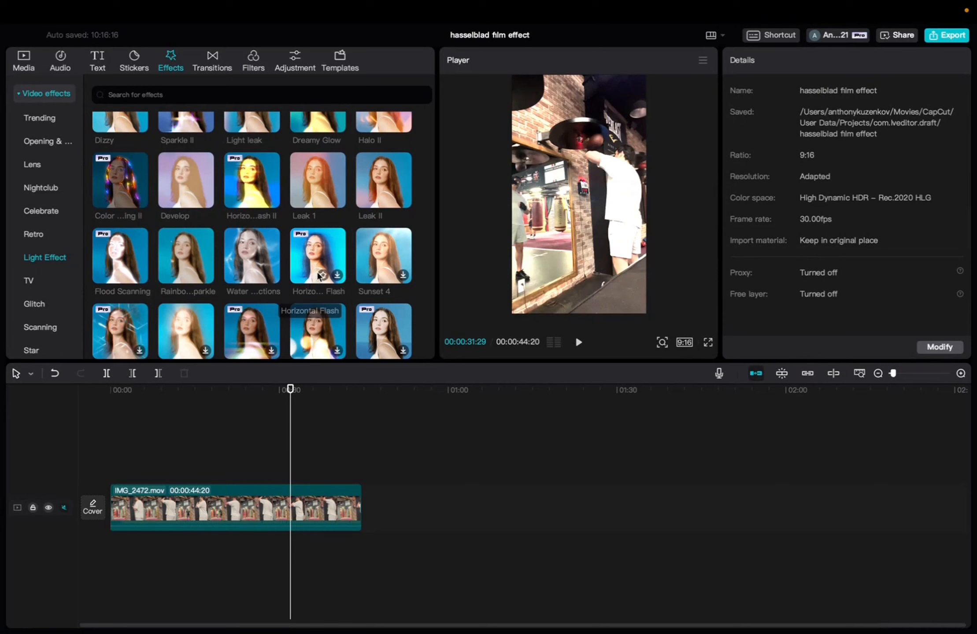
Step: Place Horizontal Flash above the video clip near 34 seconds and move the playhead inside it
{"action": "scroll", "scroll_direction": "down", "scroll_amount": 3}
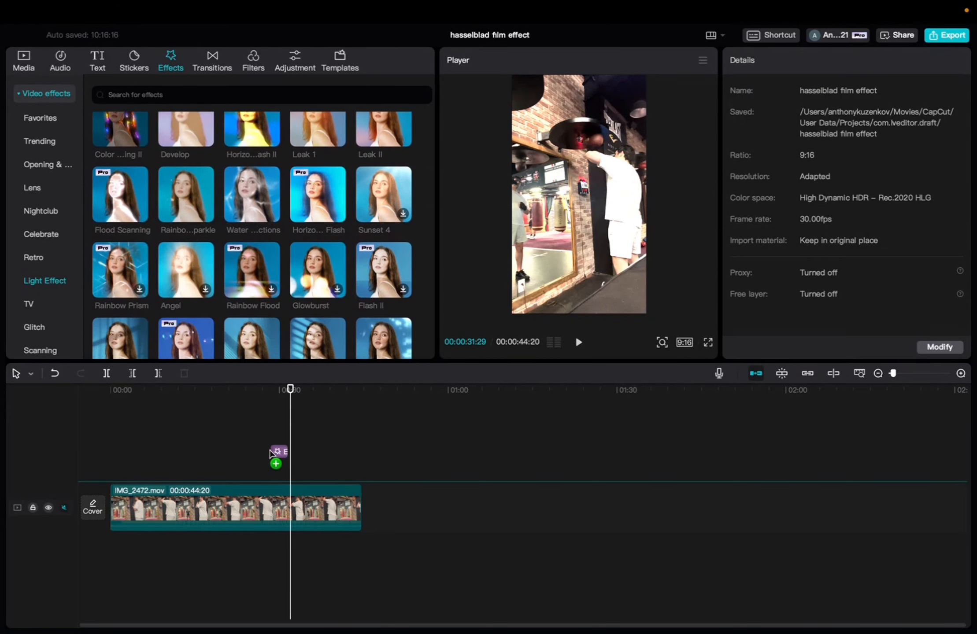
{"action": "left_click", "coordinate": [318, 195]}
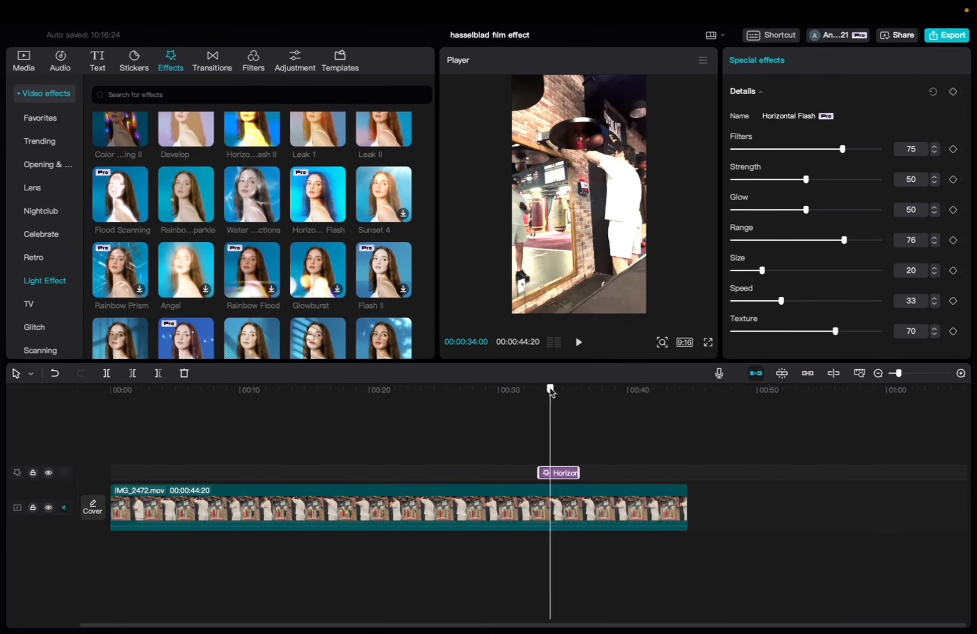
{"action": "left_click_drag", "start_coordinate": [550, 387], "coordinate": [568, 389]}
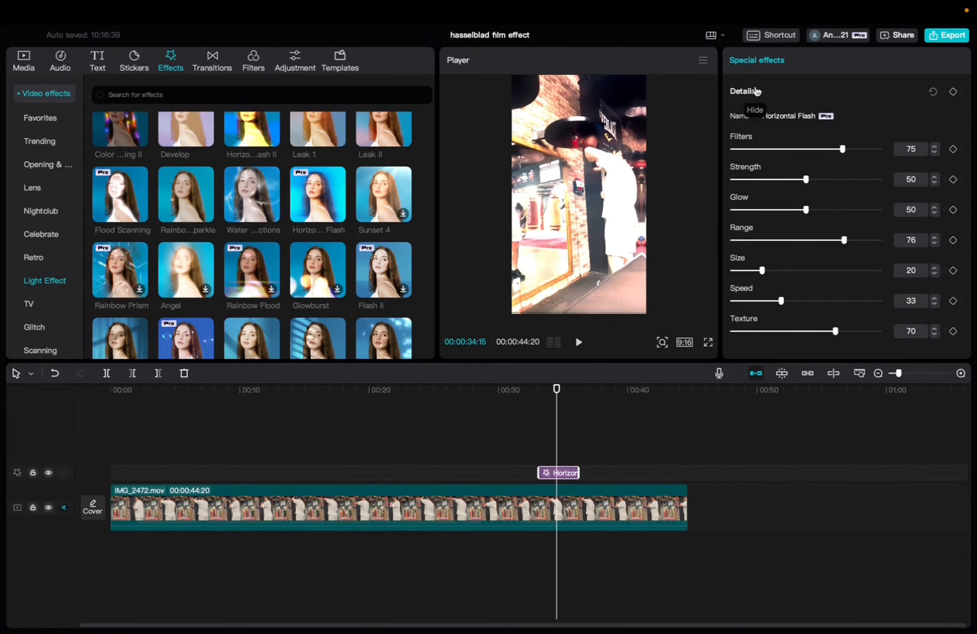
Step: Drag the Horizontal Flash Filters slider down, then adjust it to read 39
{"action": "left_click_drag", "start_coordinate": [842, 148], "coordinate": [776, 149]}
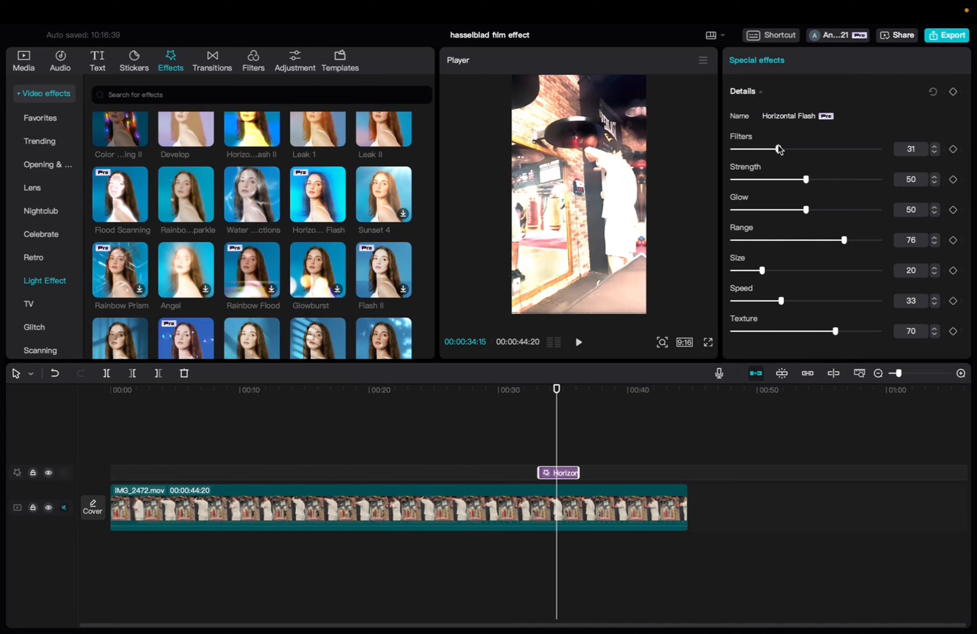
{"action": "left_click_drag", "start_coordinate": [777, 149], "coordinate": [790, 149]}
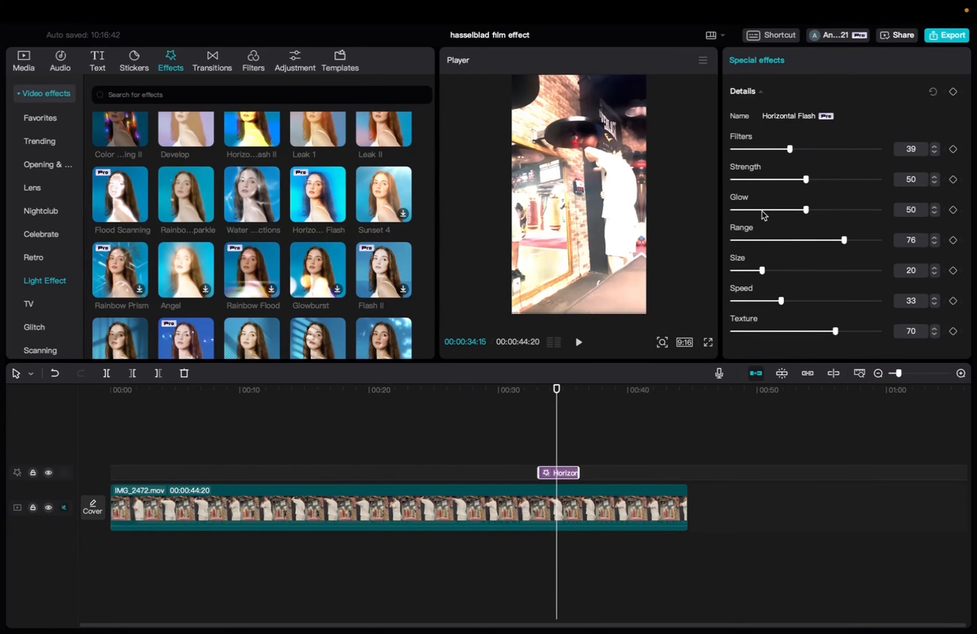
{"action": "mouse_move", "coordinate": [752, 330]}
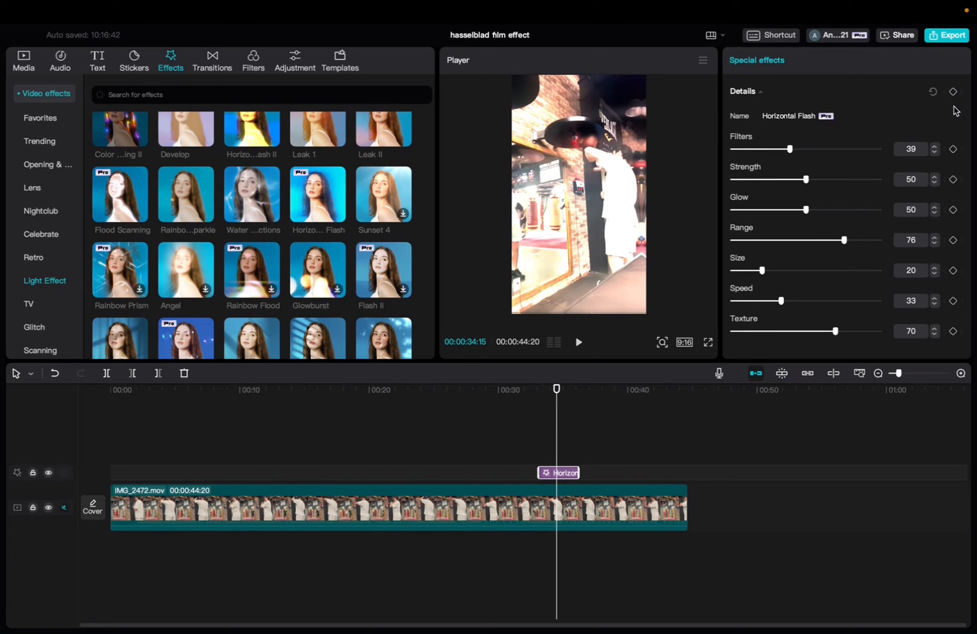
{"action": "mouse_move", "coordinate": [853, 207]}
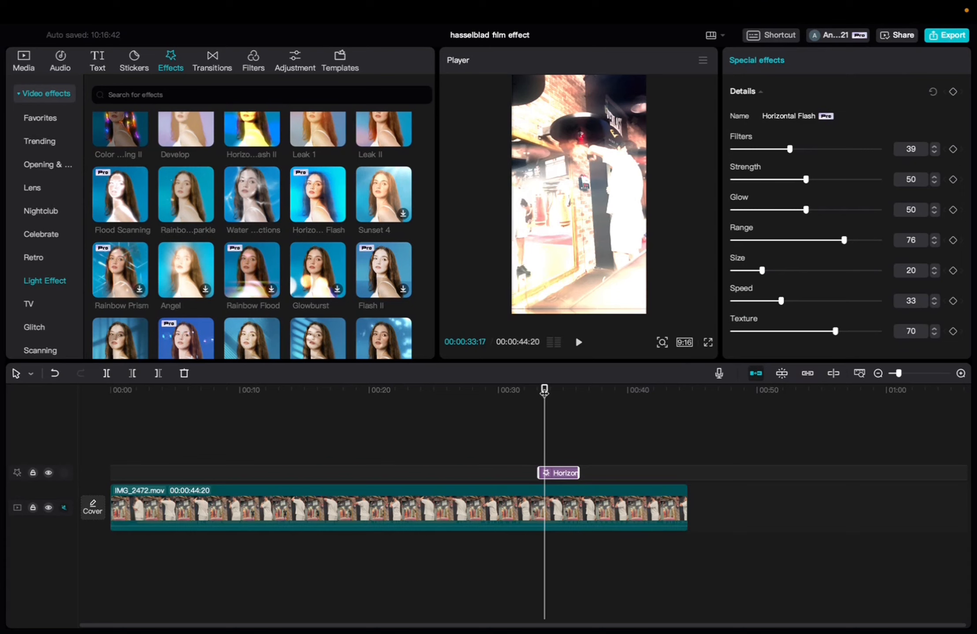
{"action": "left_click", "coordinate": [579, 342]}
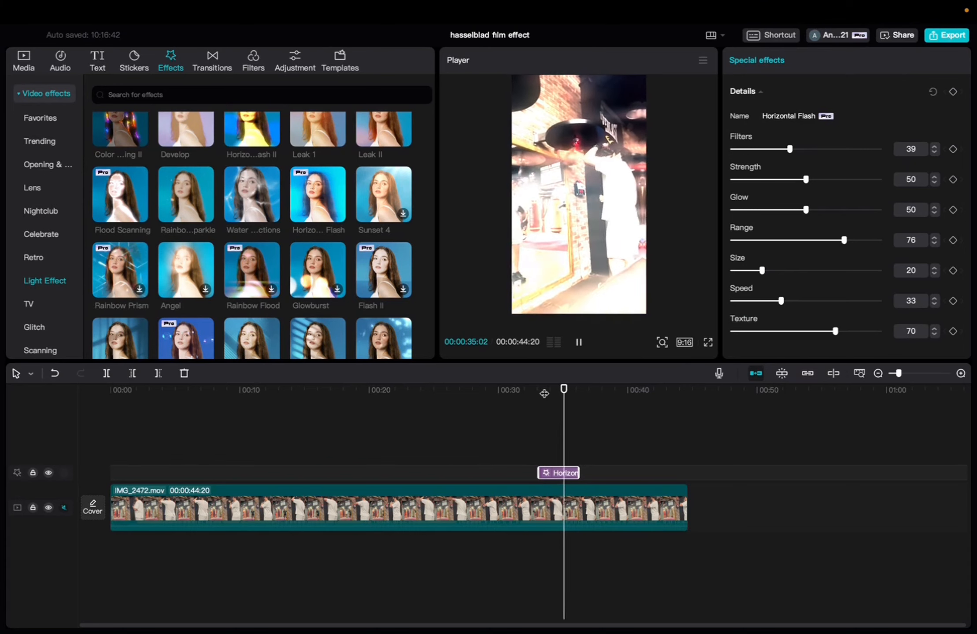
{"action": "left_click", "coordinate": [579, 342]}
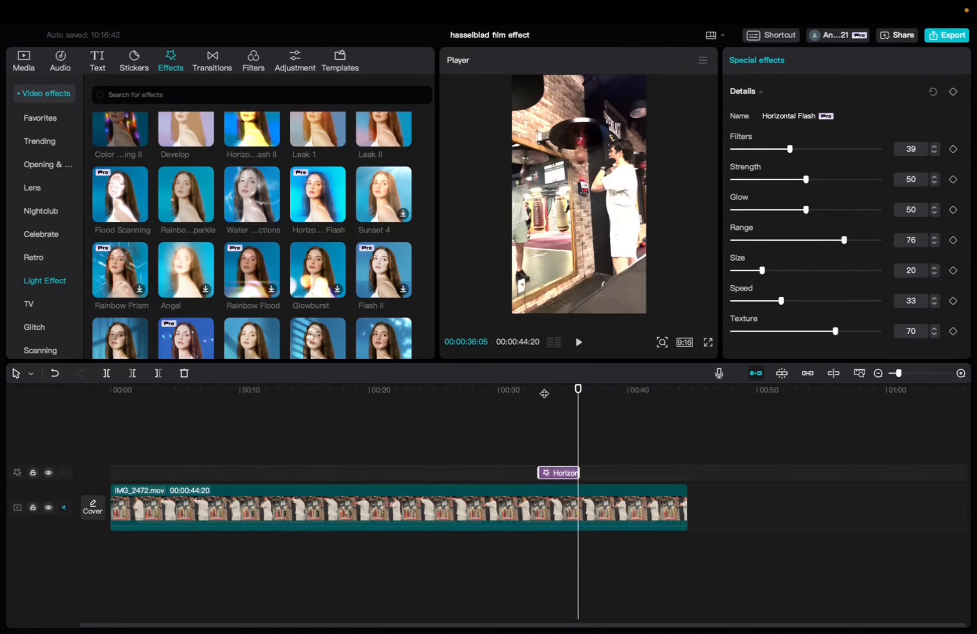